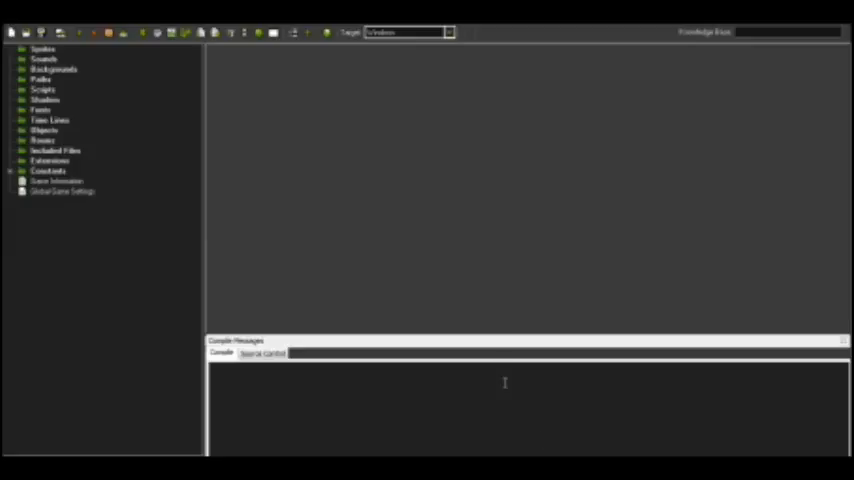
pyautogui.moveTo(488, 266)
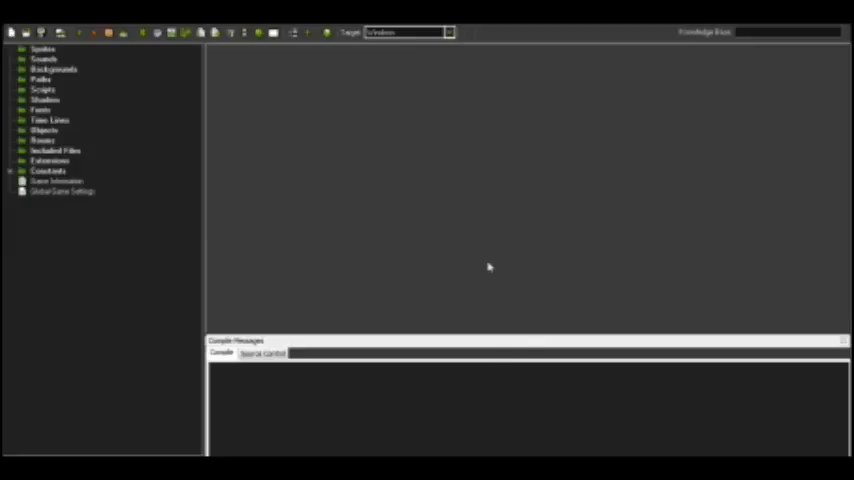
pyautogui.moveTo(760, 244)
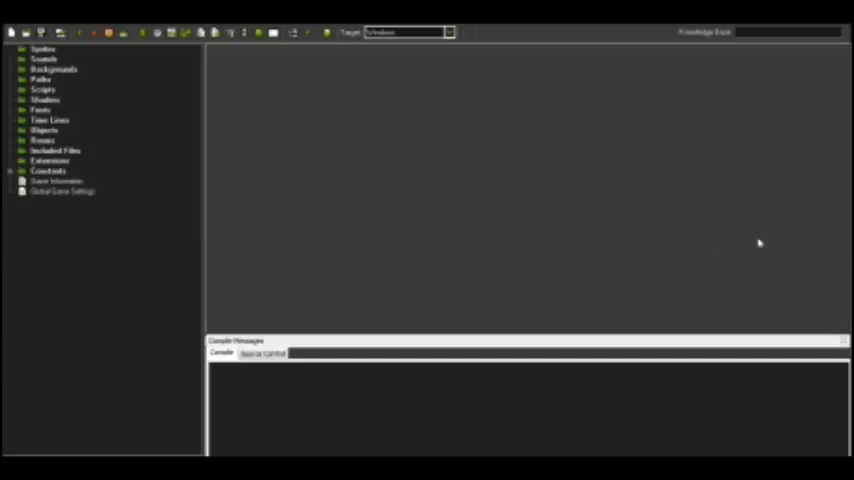
pyautogui.moveTo(648, 272)
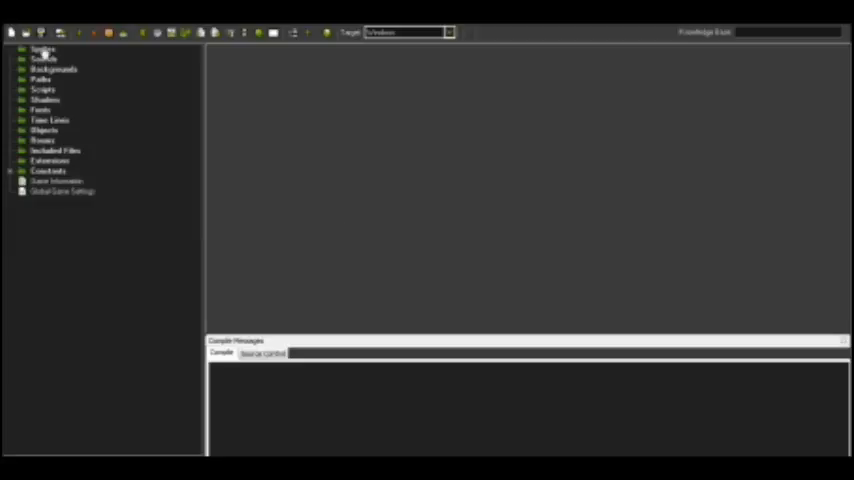
# Step: Create a new sprite with a 144x140 image filled white
pyautogui.click(42, 50)
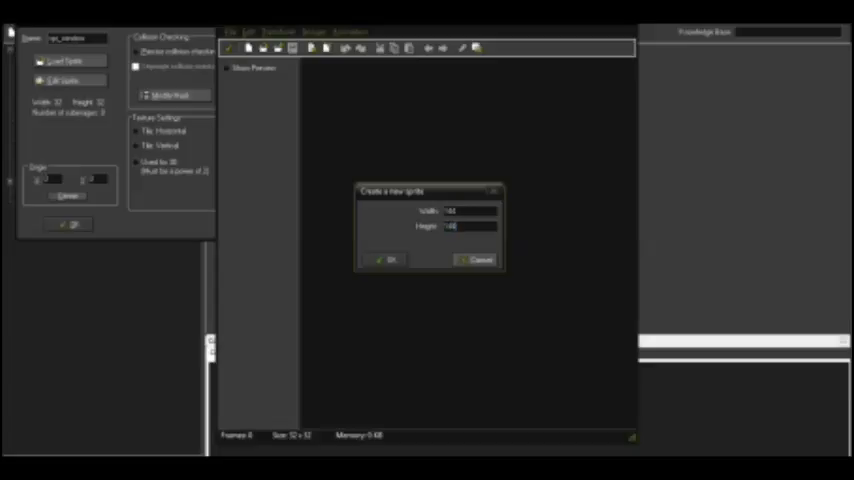
pyautogui.click(384, 260)
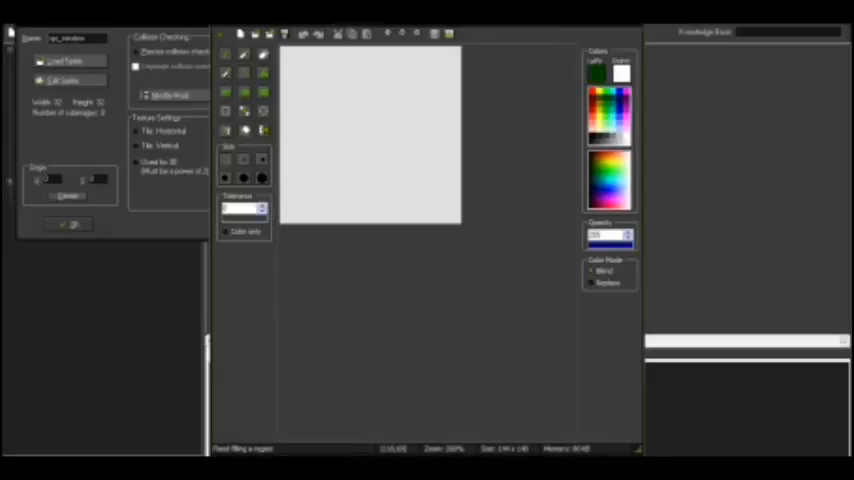
pyautogui.click(596, 72)
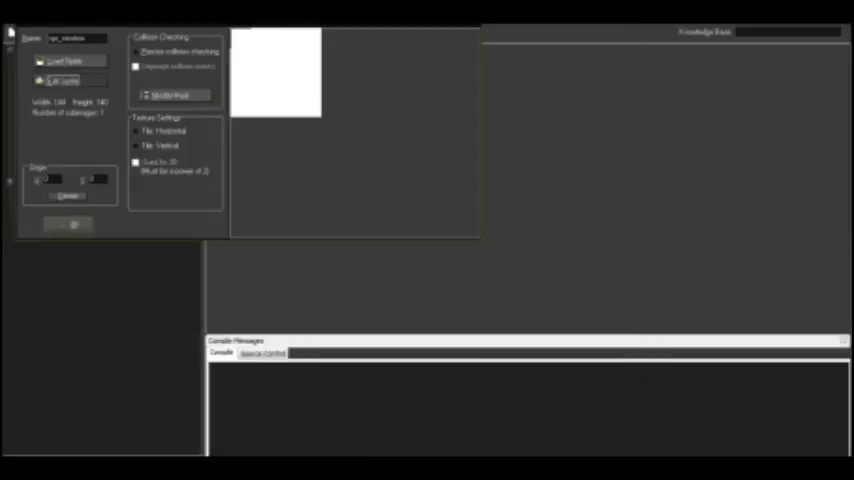
# Step: Assign the white sprite to a new object and add a Step event to it
pyautogui.click(68, 224)
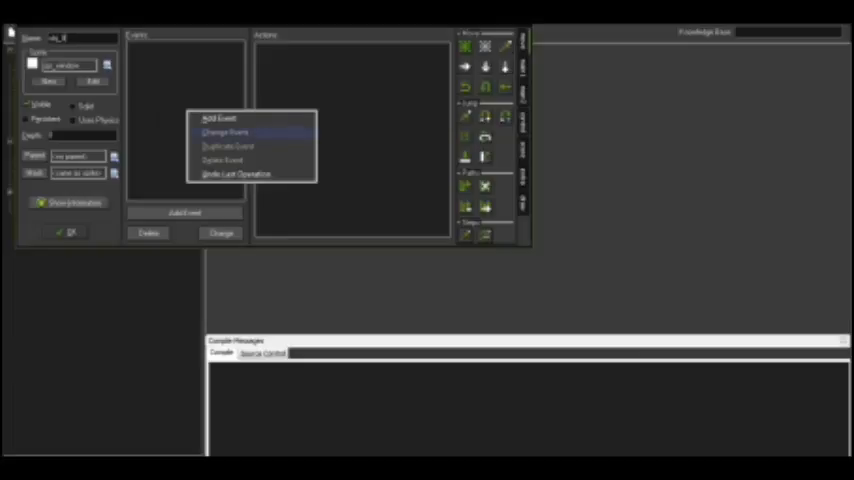
pyautogui.click(220, 118)
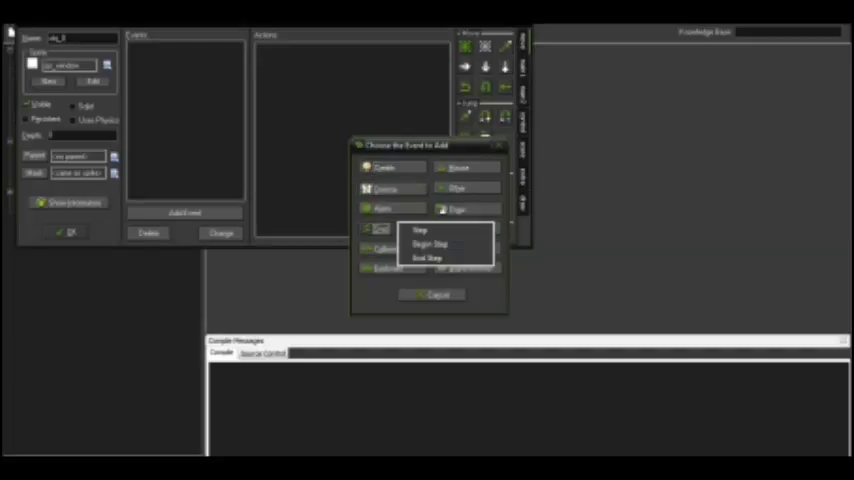
pyautogui.click(420, 230)
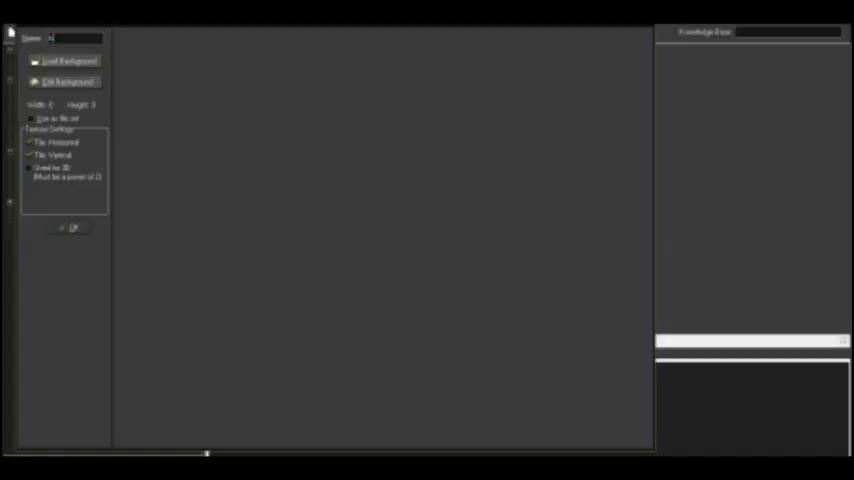
# Step: Name the background 'bg_scene' and give it a new blank image
pyautogui.write('bg_scene')
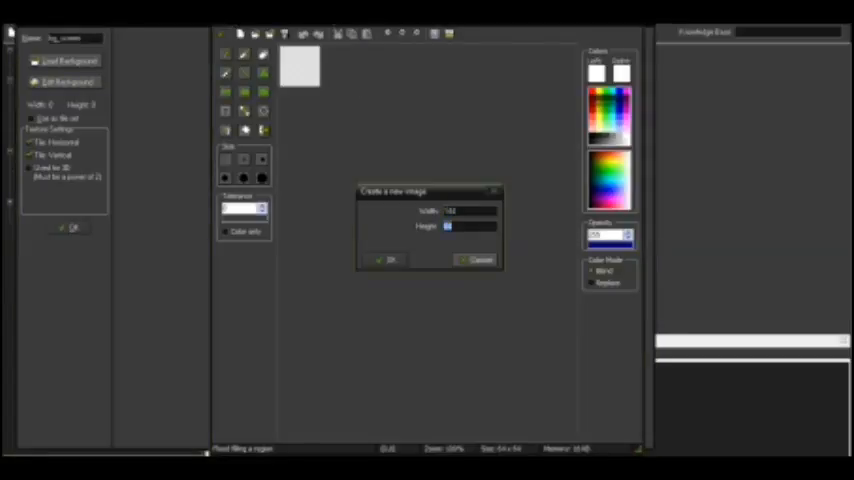
pyautogui.click(386, 260)
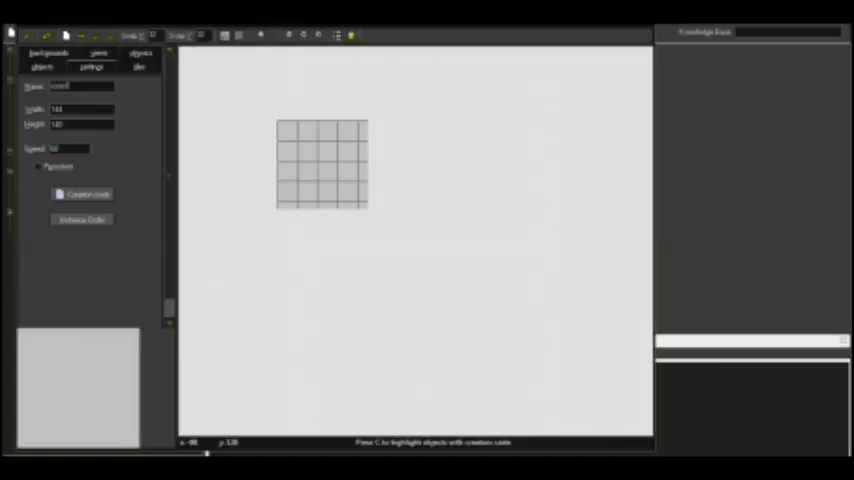
# Step: Place the object in the 144x140 room running at speed 60
pyautogui.click(42, 66)
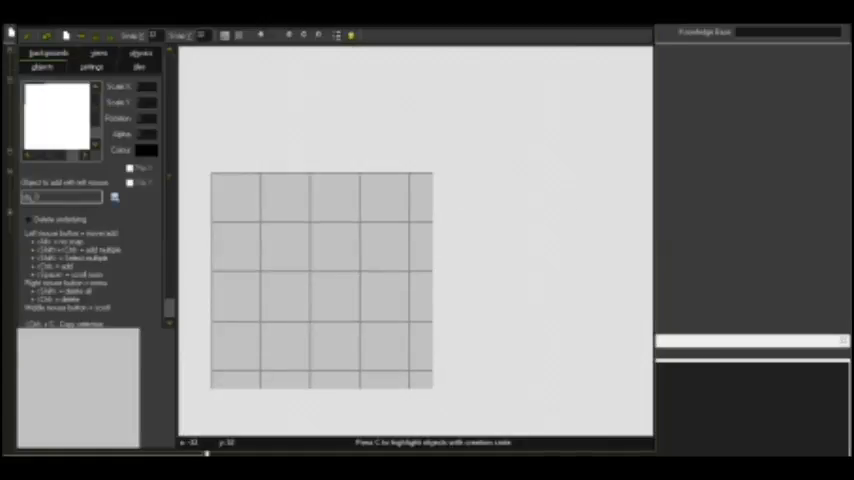
pyautogui.click(320, 280)
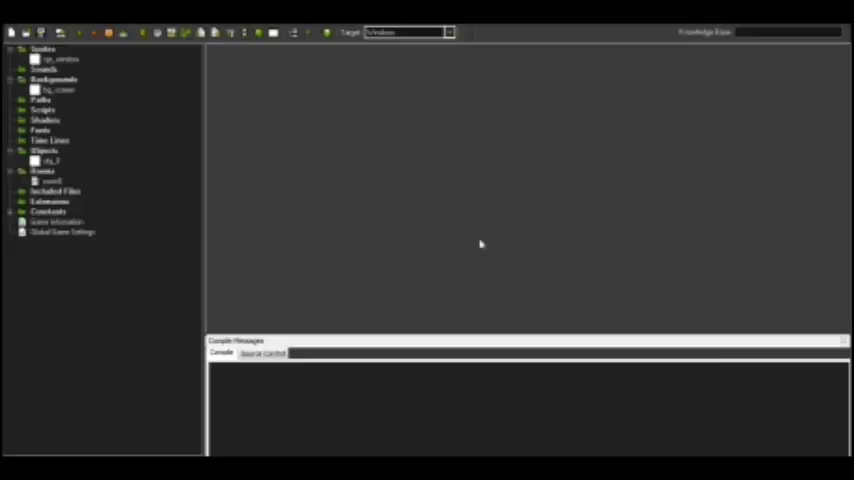
pyautogui.moveTo(160, 76)
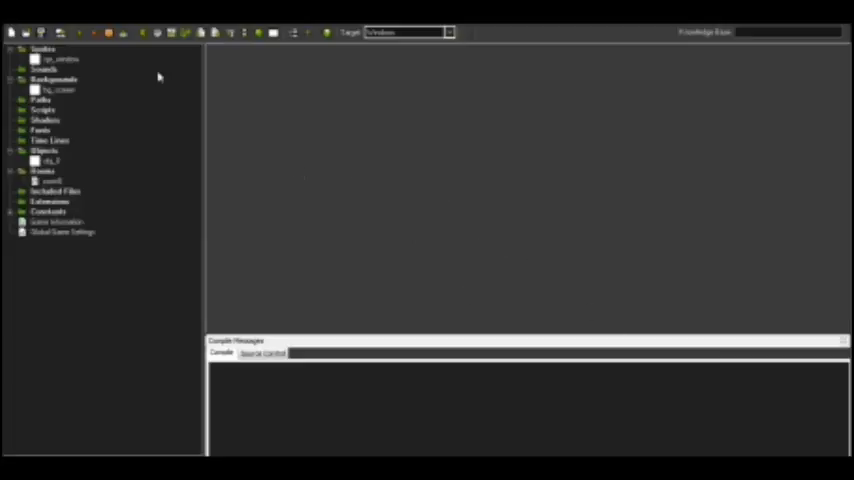
# Step: Run the game so its window launches and the compile log fills
pyautogui.click(92, 32)
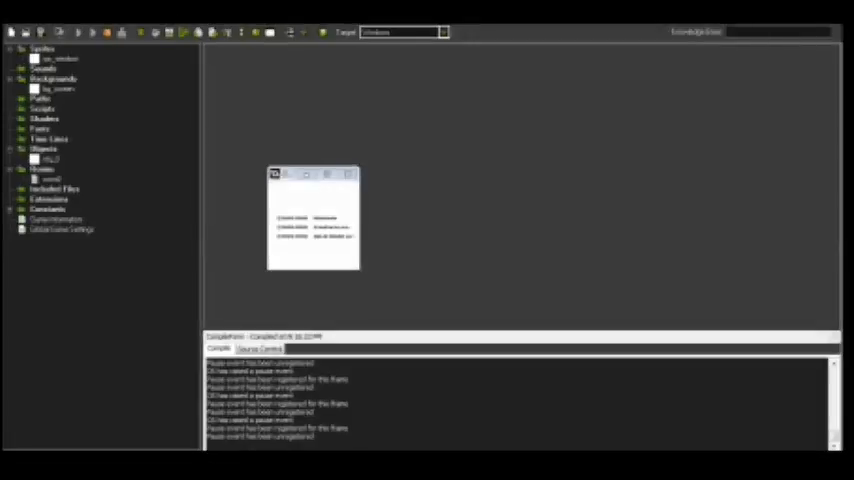